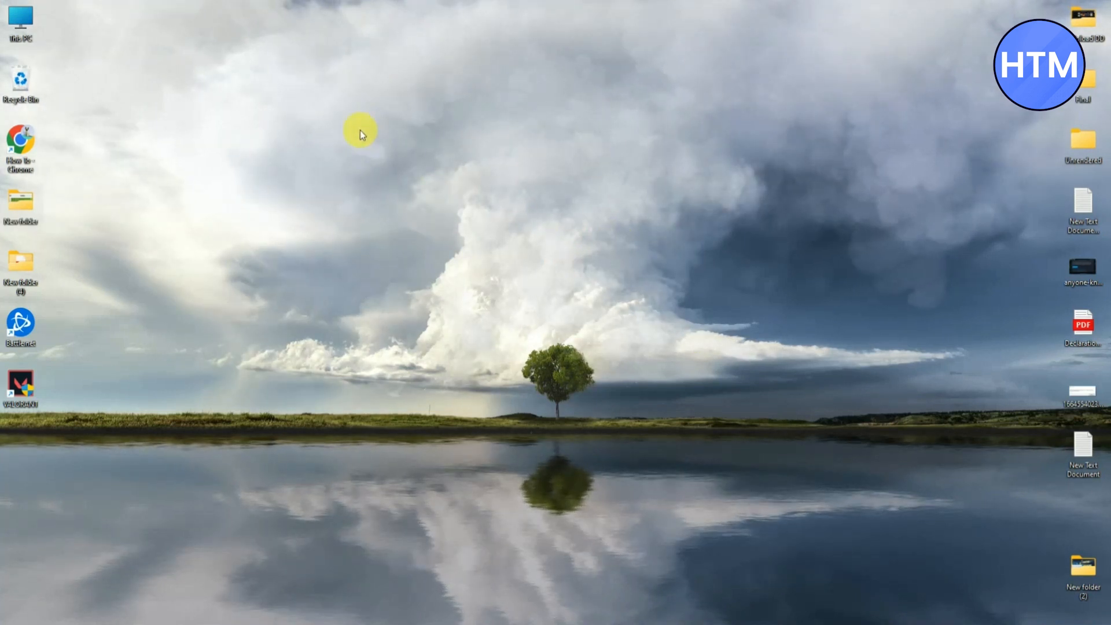
Reach Display settings from the desktop context menu to get to the Graphics page.
right_click(360, 134)
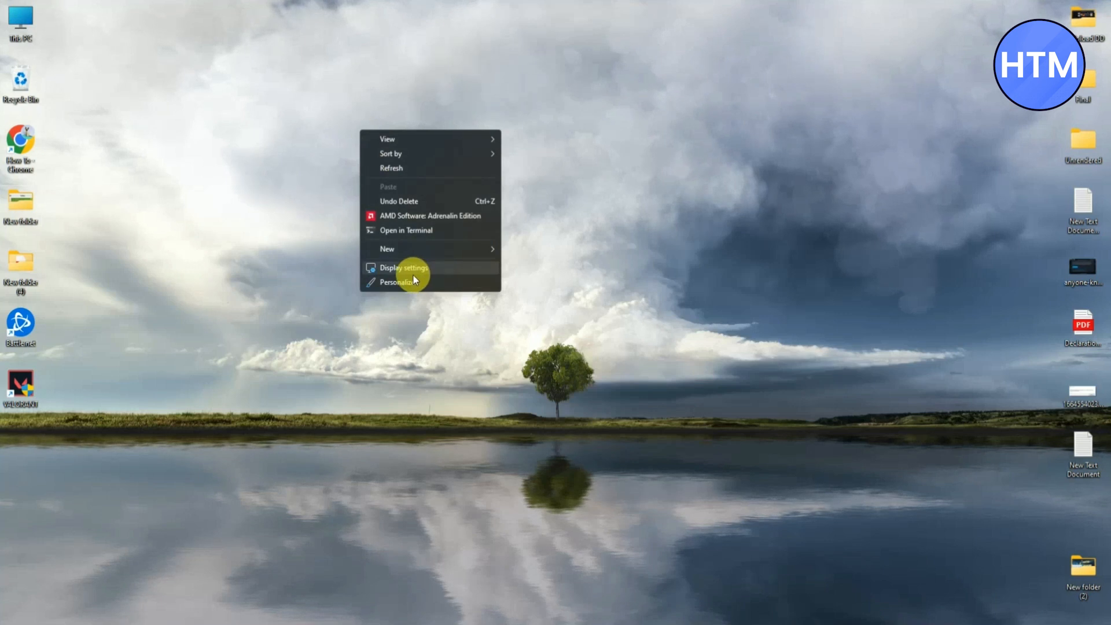
left_click(404, 267)
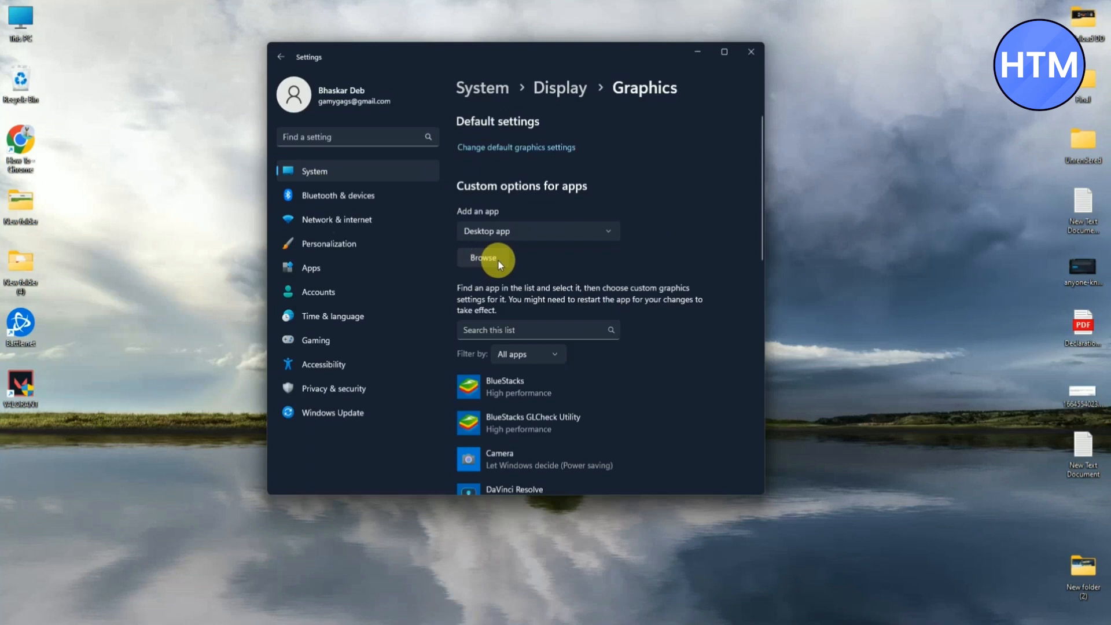
Browse to C:\Riot Games\VALORANT\live\ShooterGame\Binaries\Win64 and add VALORANT-Win64-Shipping.exe.
left_click(486, 257)
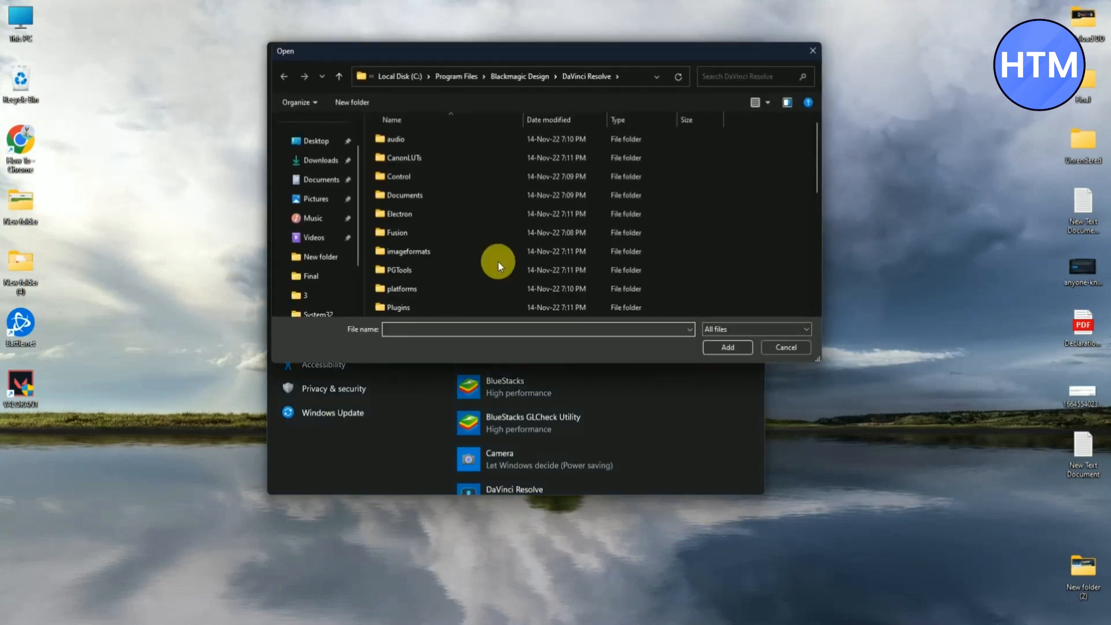
mouse_move(746, 283)
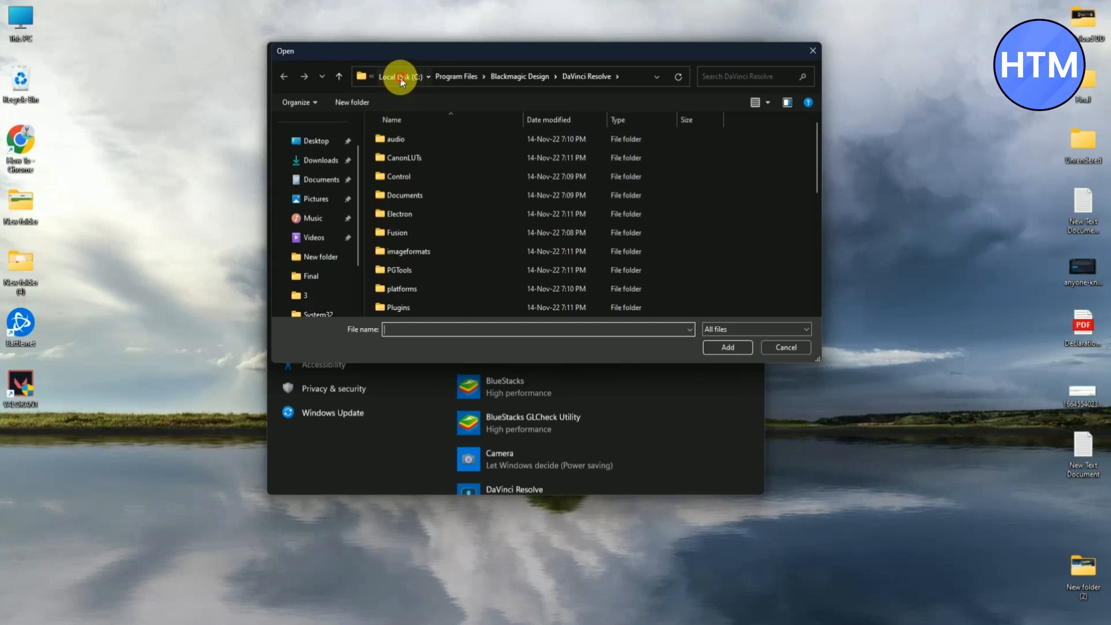
left_click(398, 77)
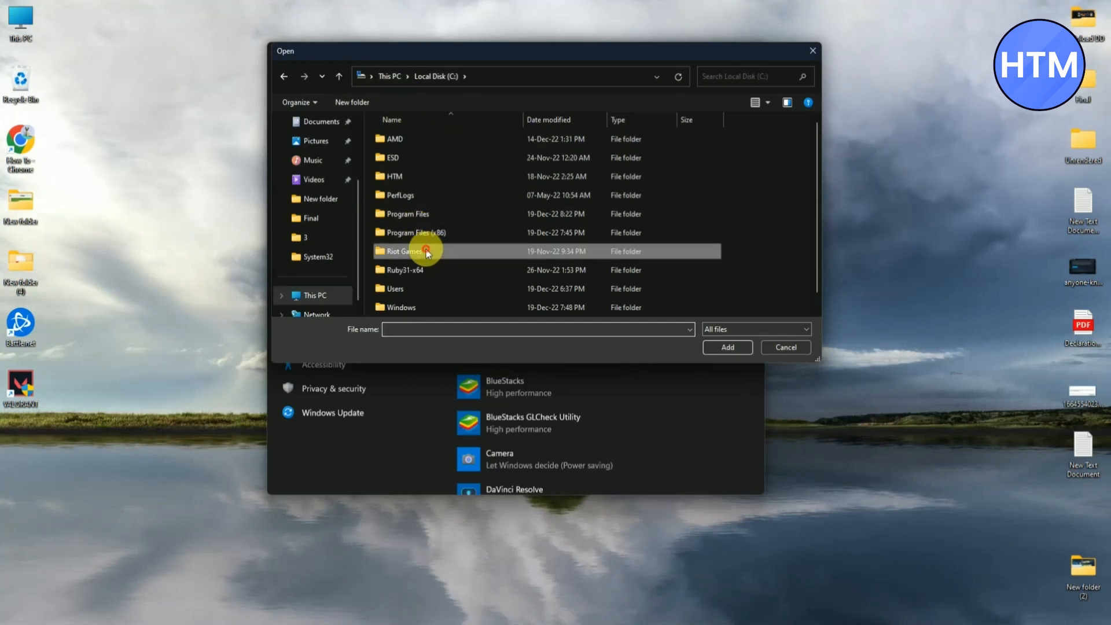
double_click(406, 251)
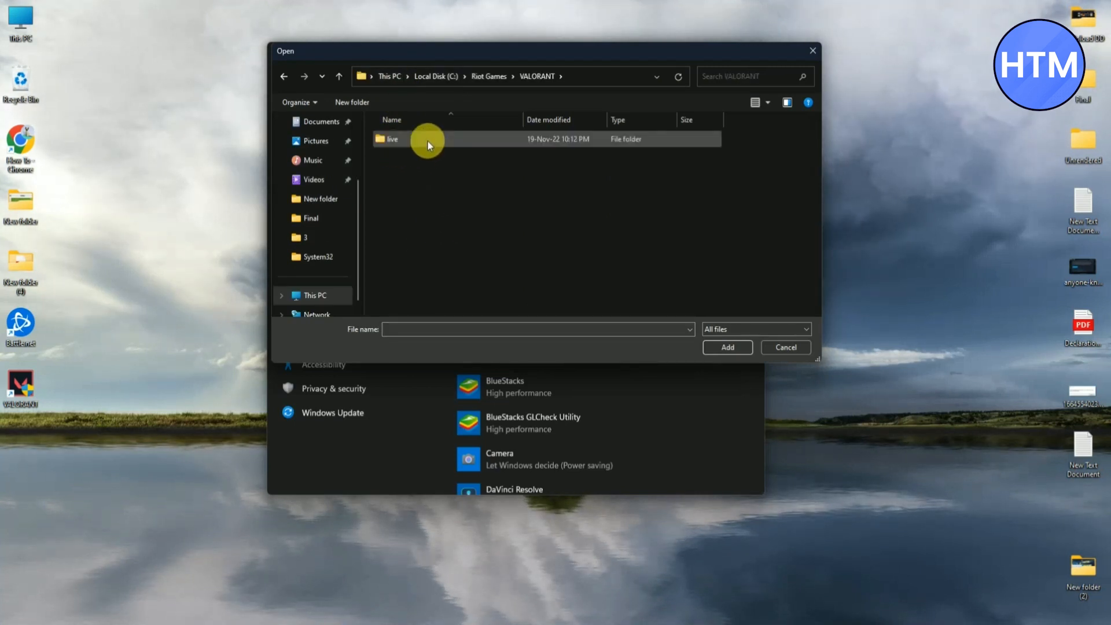
double_click(391, 139)
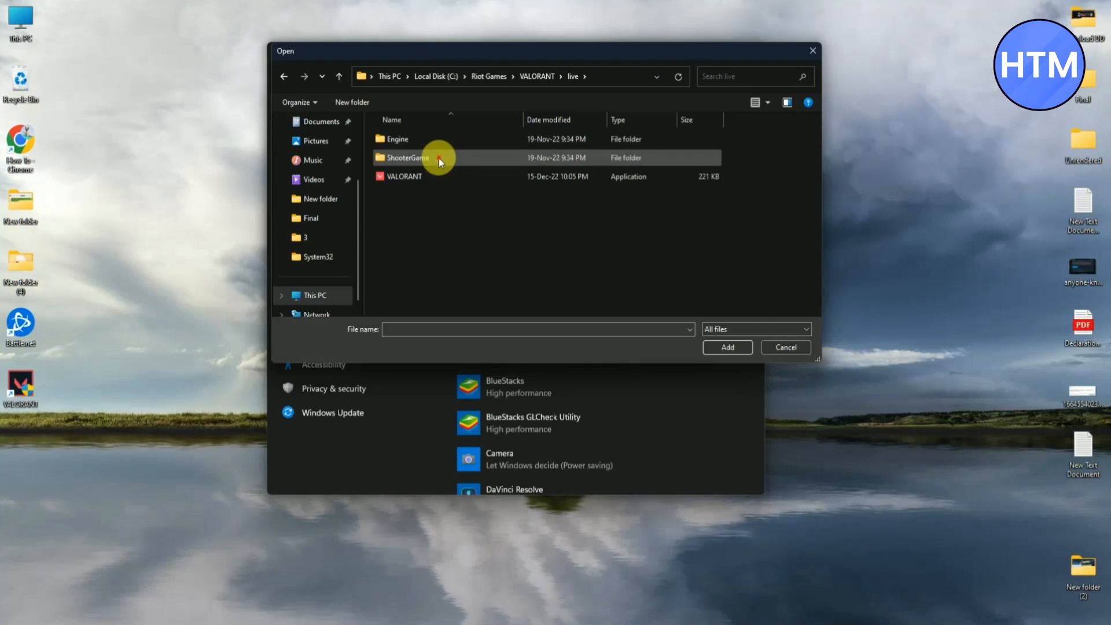
double_click(408, 158)
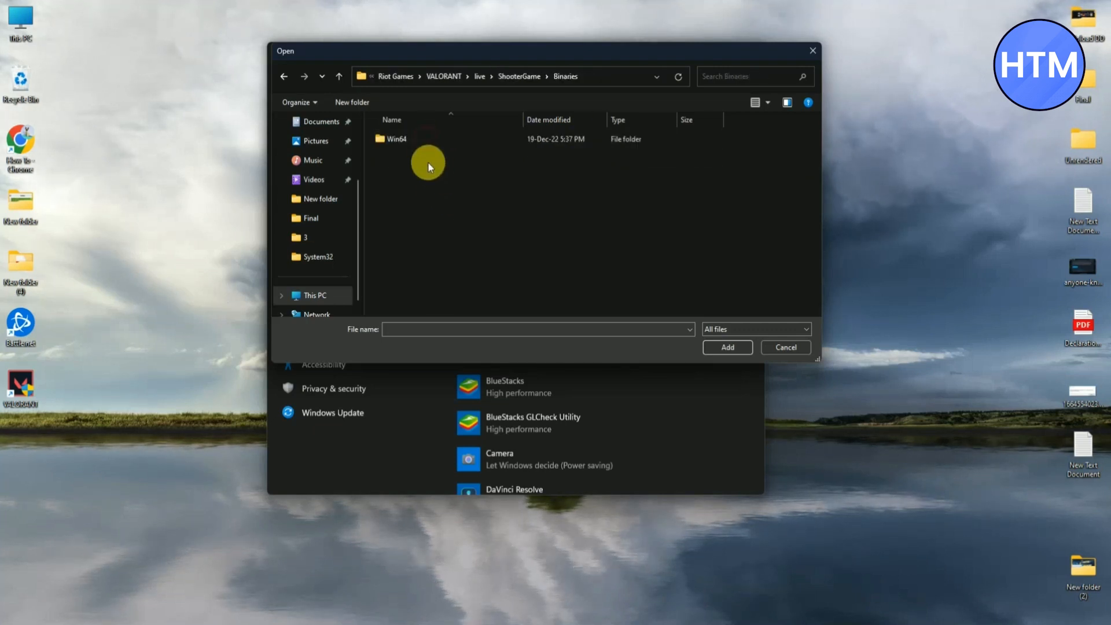
double_click(397, 138)
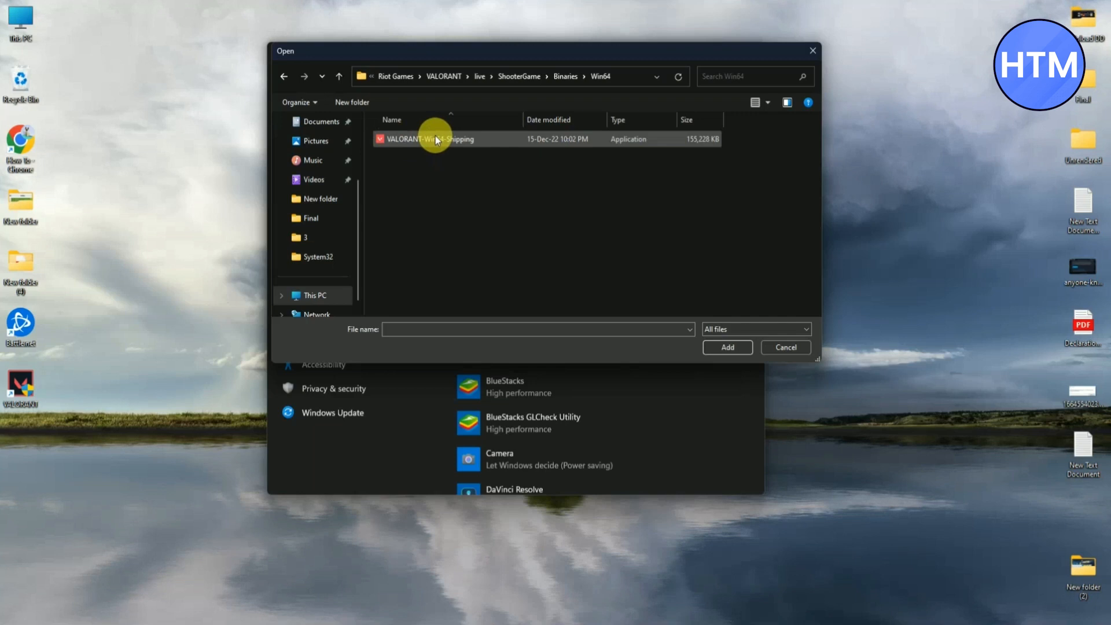
left_click(431, 139)
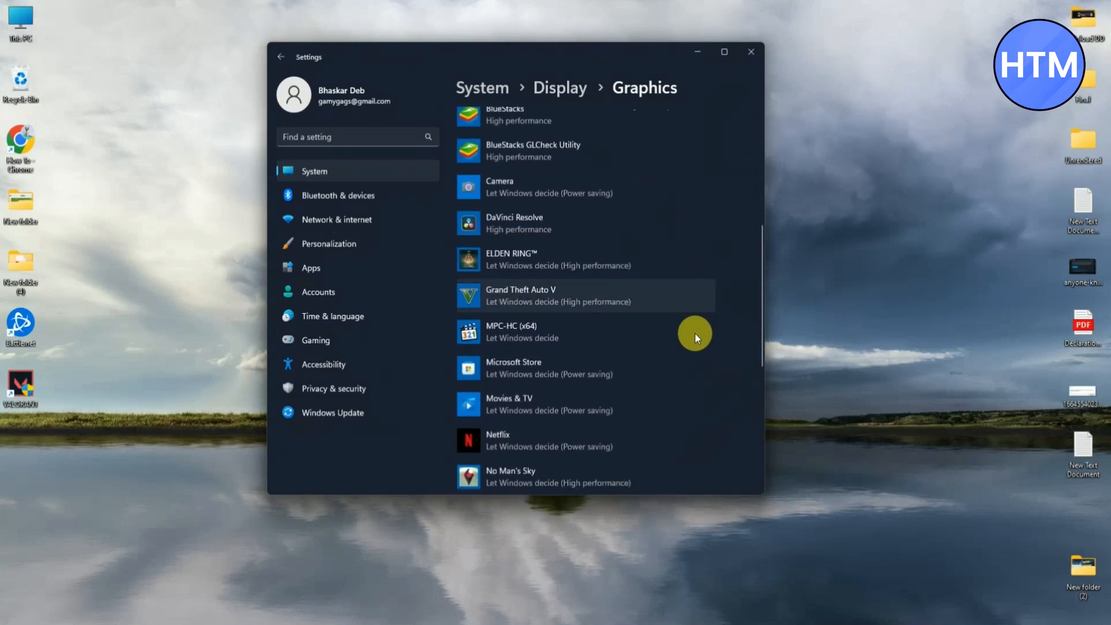
Choose High performance in VALORANT's graphics options and save it.
scroll("down", 3)
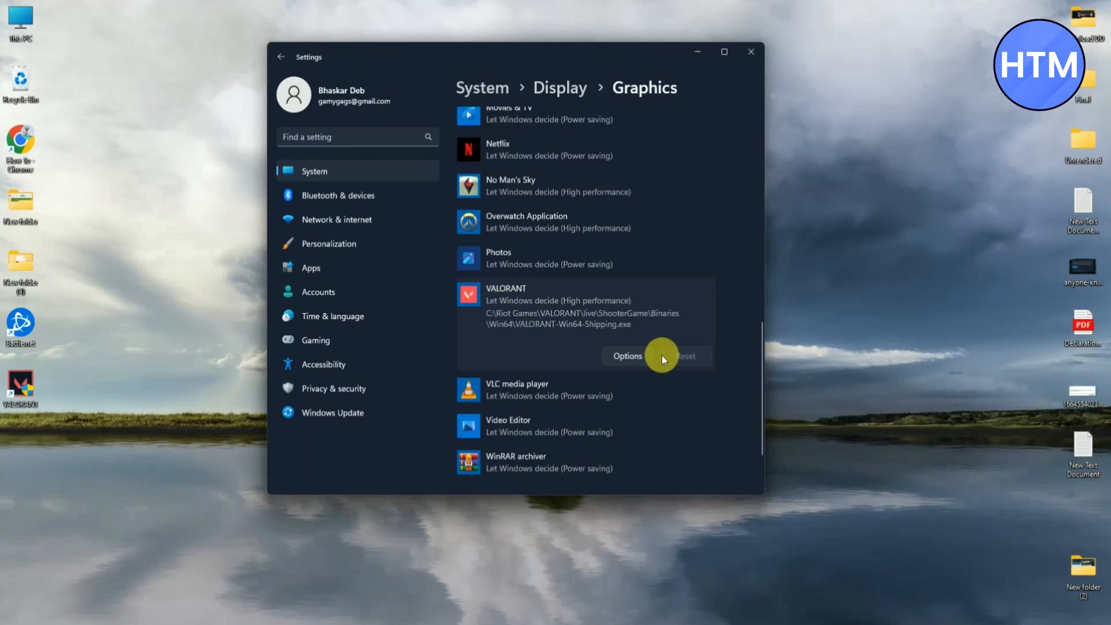
left_click(626, 355)
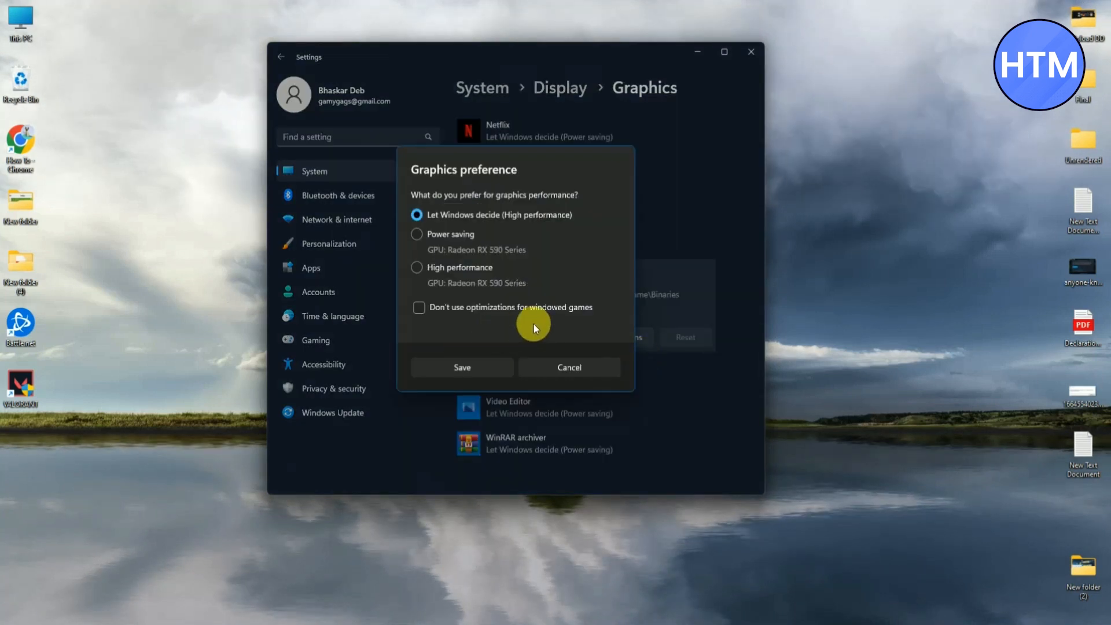
left_click(418, 271)
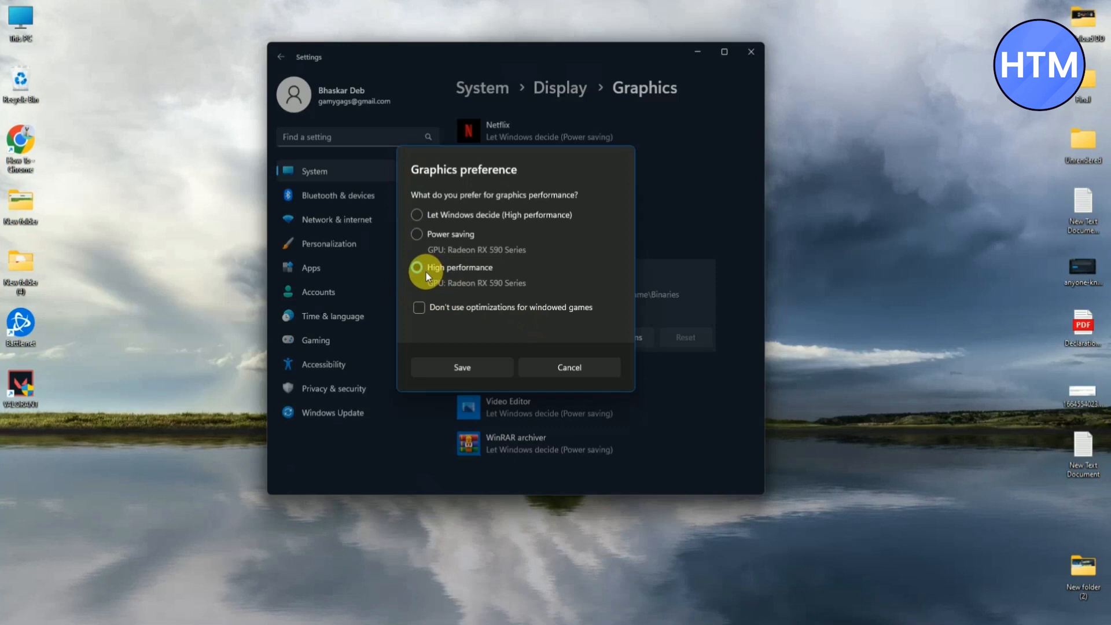
left_click(462, 367)
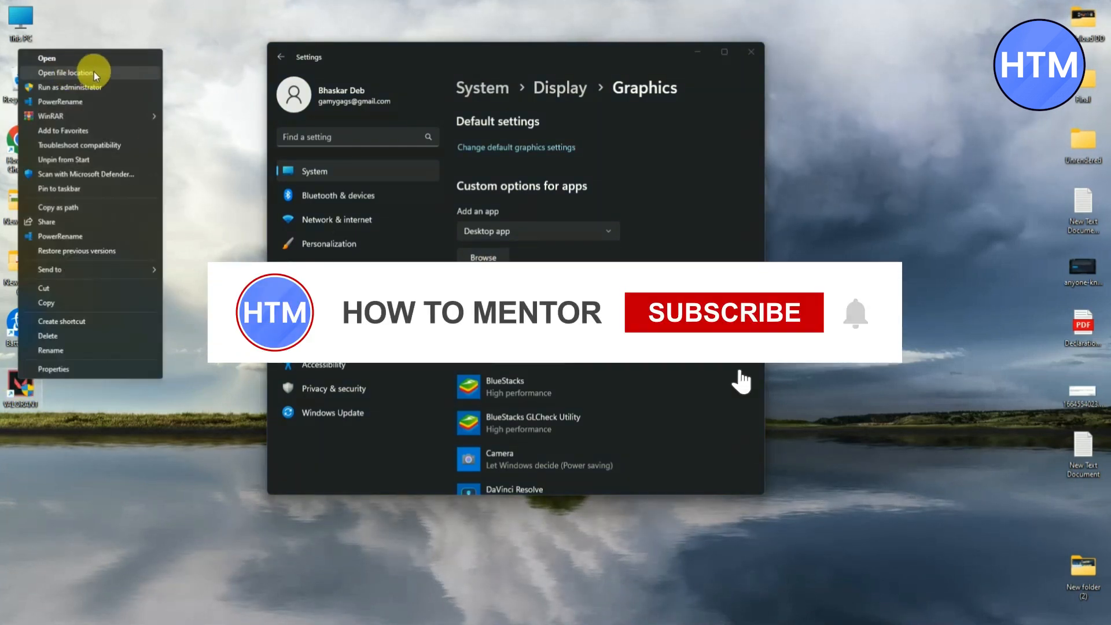
View the Riot Client folder the shortcut points to, then close the windows back to the desktop.
left_click(67, 72)
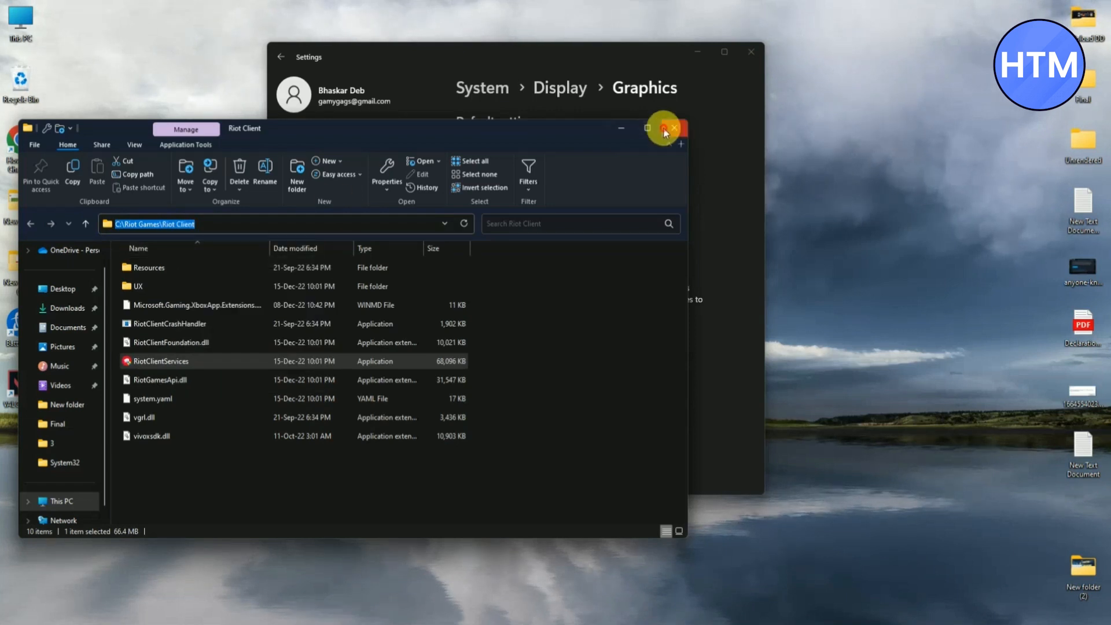
left_click(674, 129)
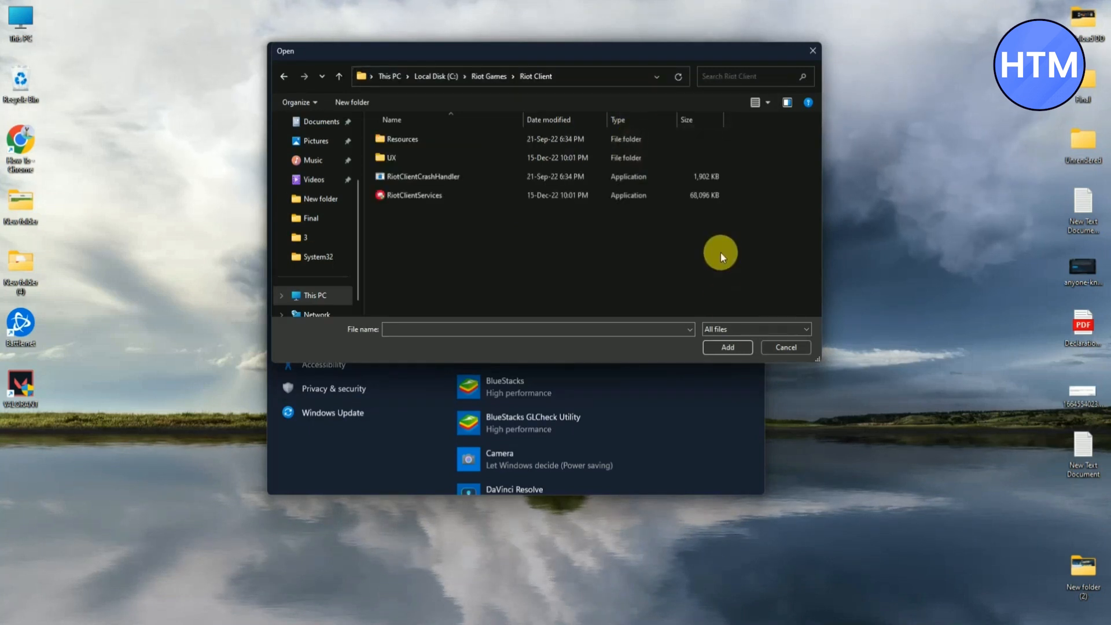
left_click(417, 195)
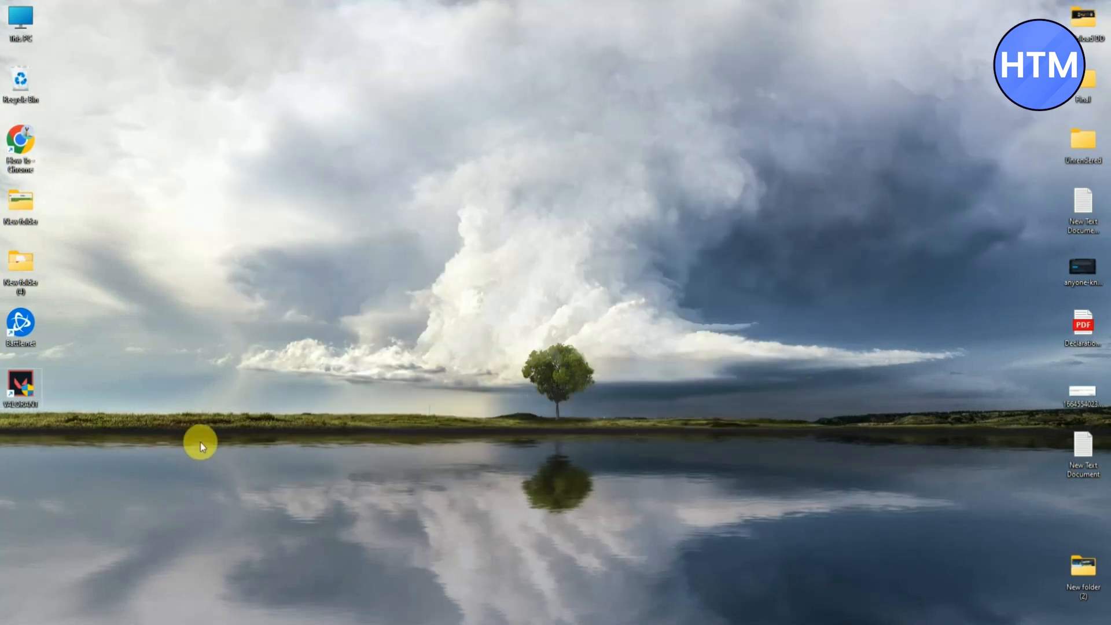
In the VALORANT shortcut's Compatibility properties, enable Run as administrator and apply with OK.
right_click(21, 386)
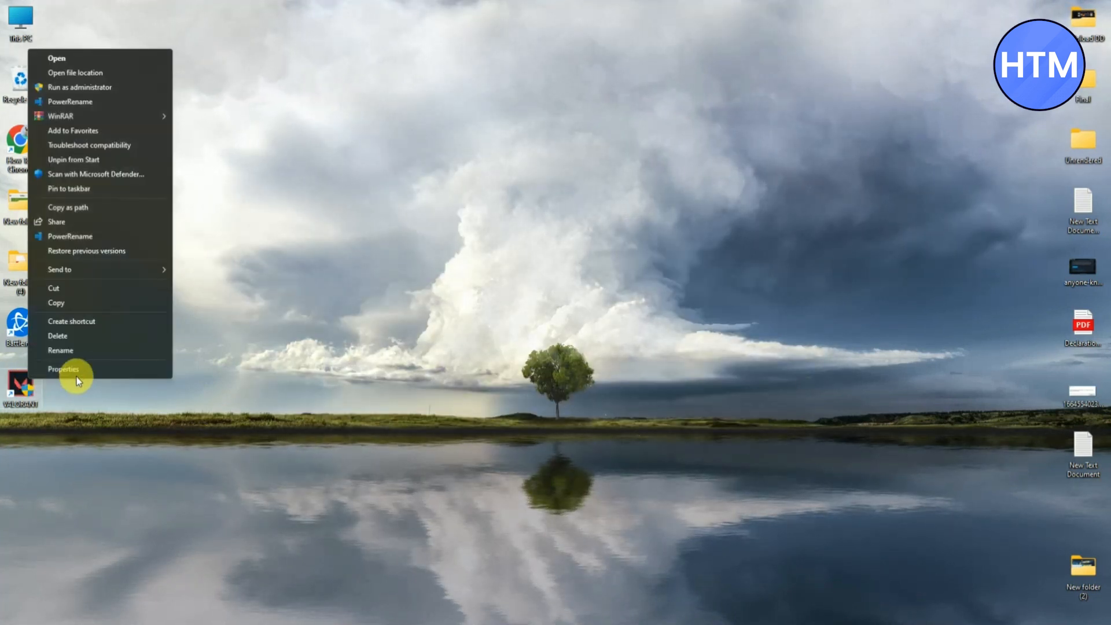
left_click(64, 370)
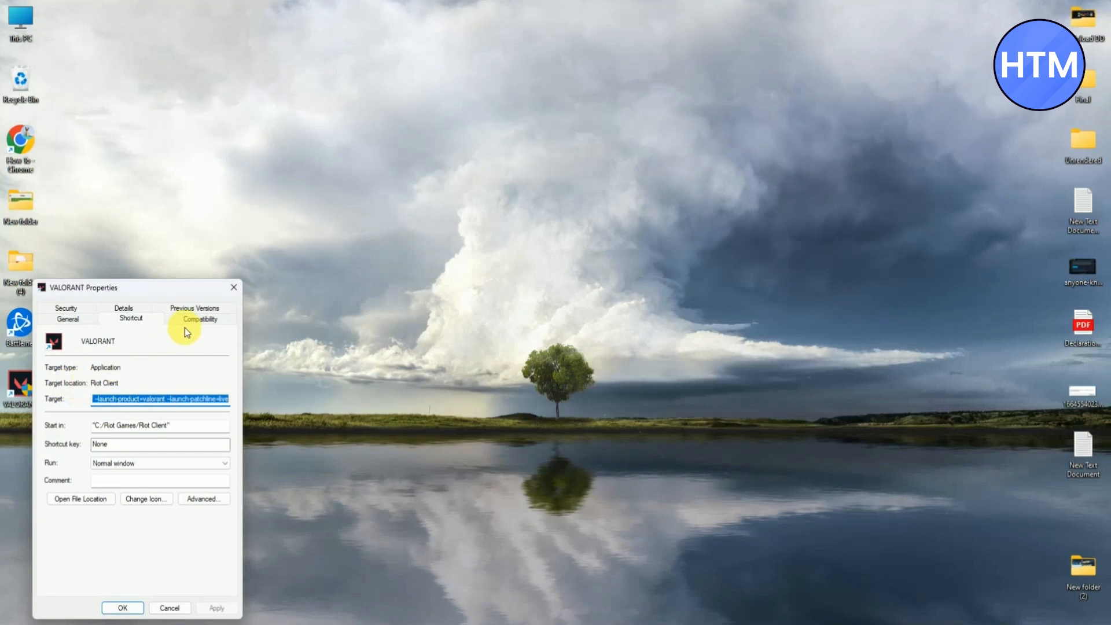
left_click(200, 318)
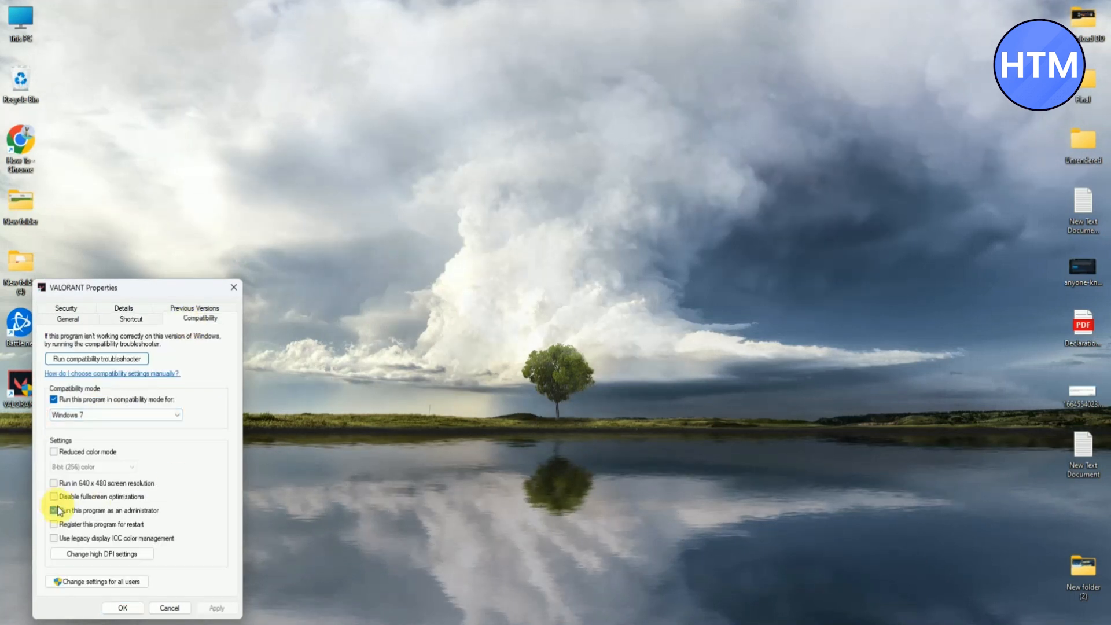
left_click(54, 511)
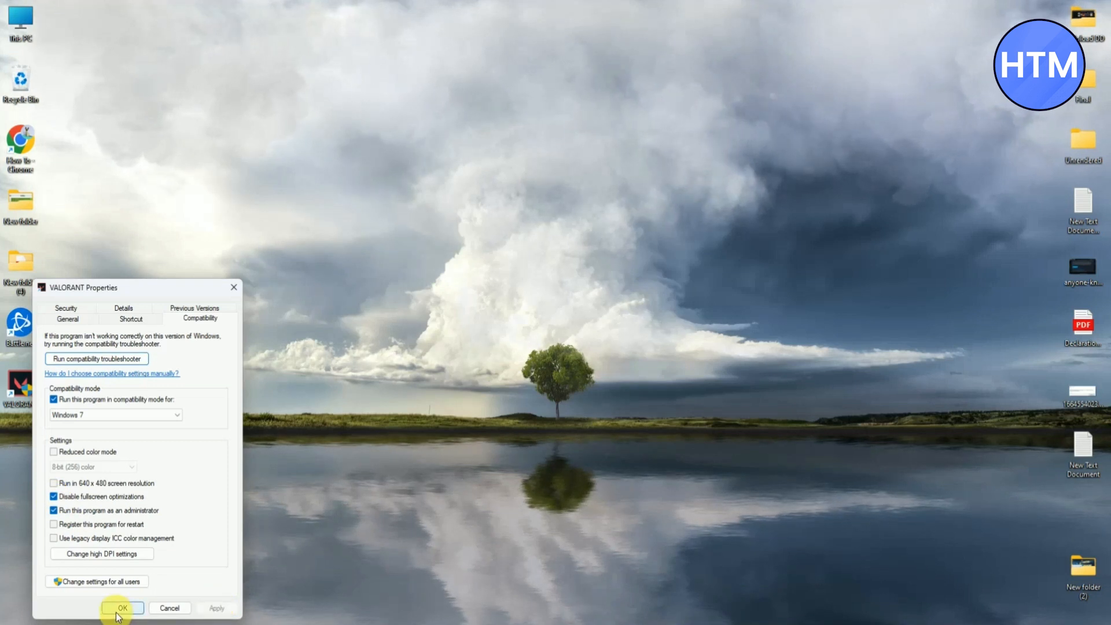
left_click(121, 608)
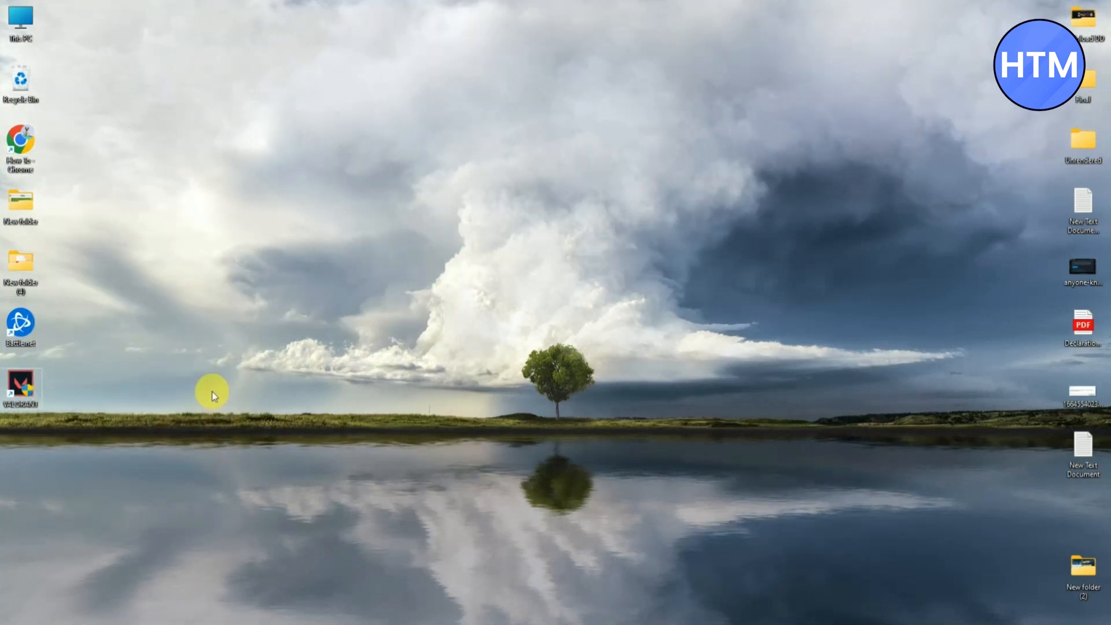
mouse_move(320, 417)
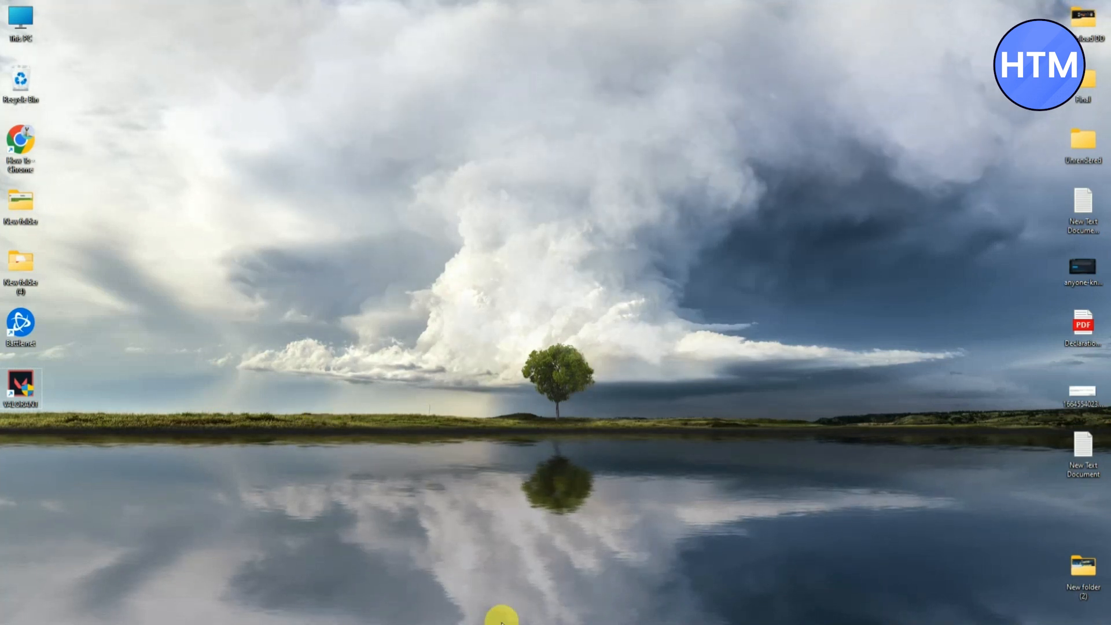
Search 'update' from Start and go to Windows Update settings.
left_click(501, 617)
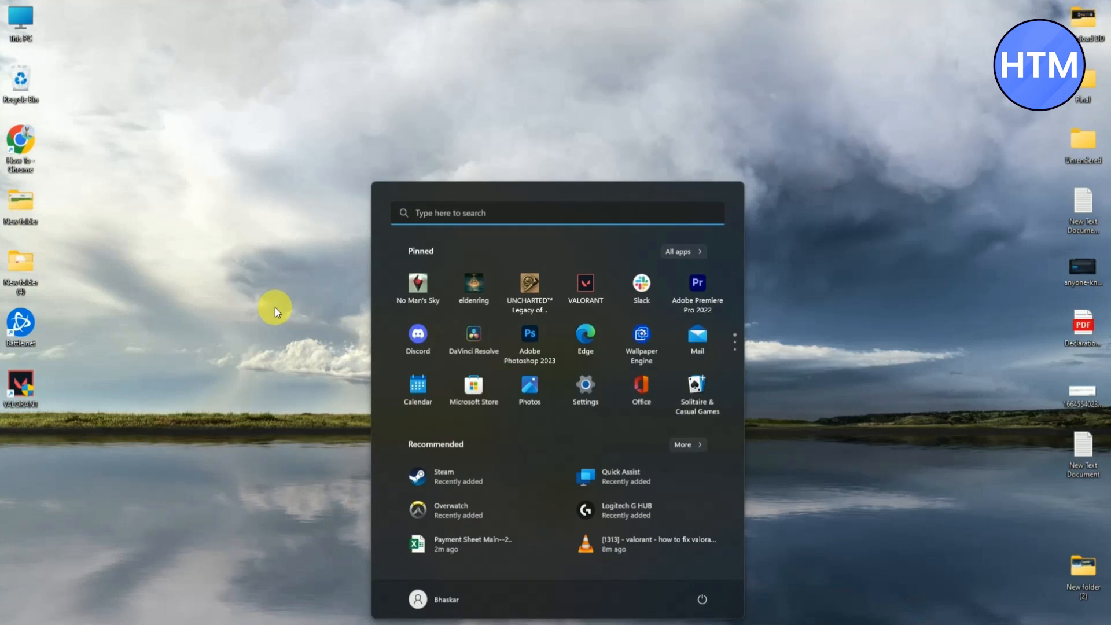
type("uo")
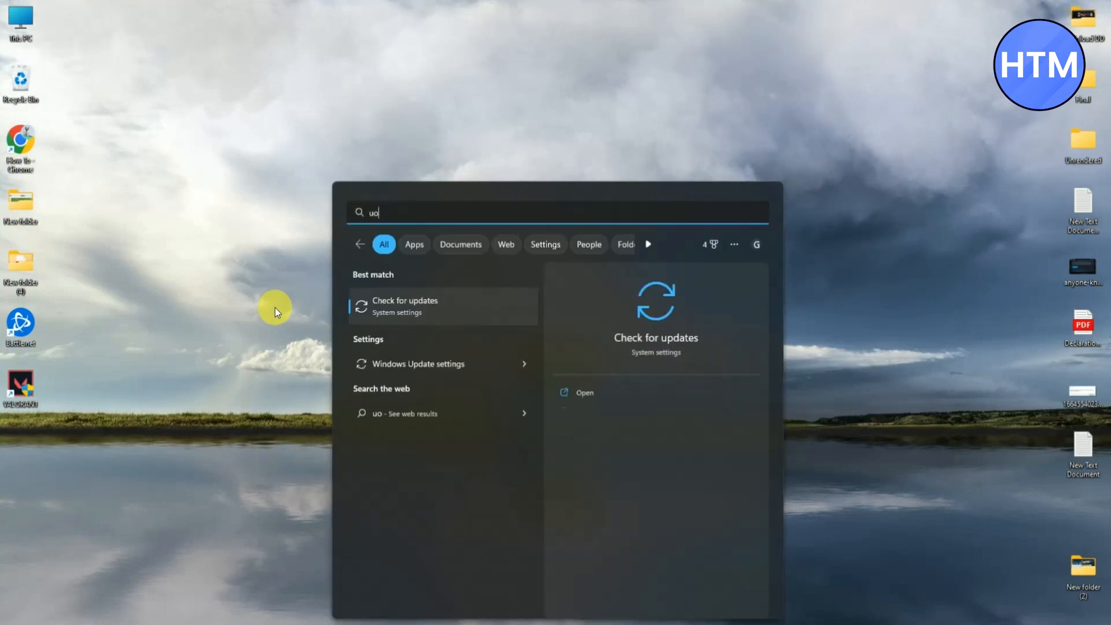
type("upda")
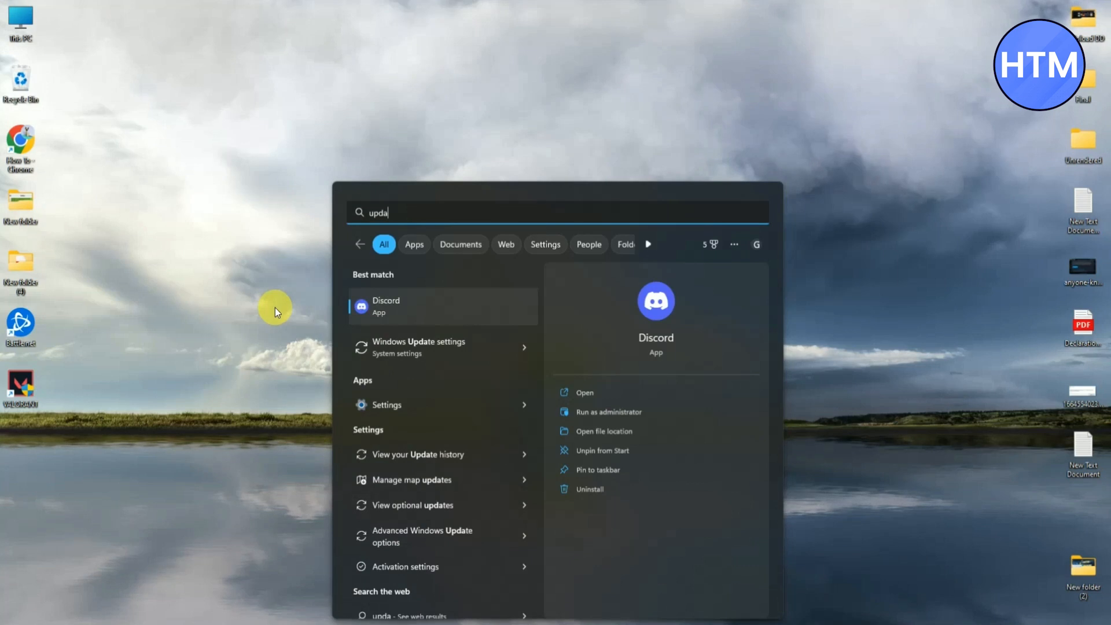
mouse_move(418, 348)
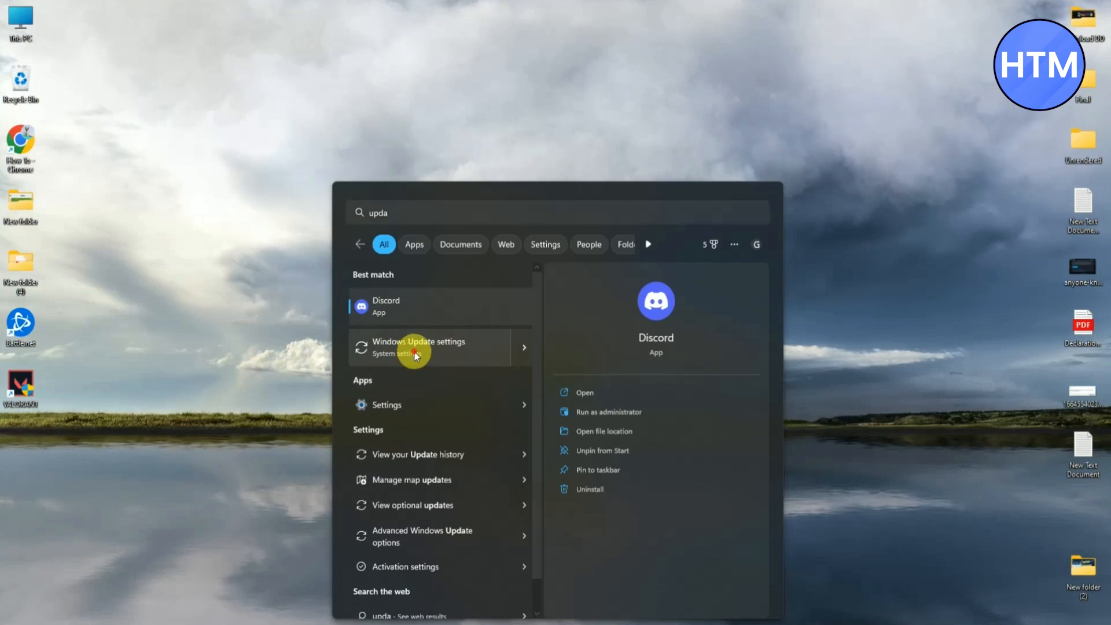
left_click(418, 347)
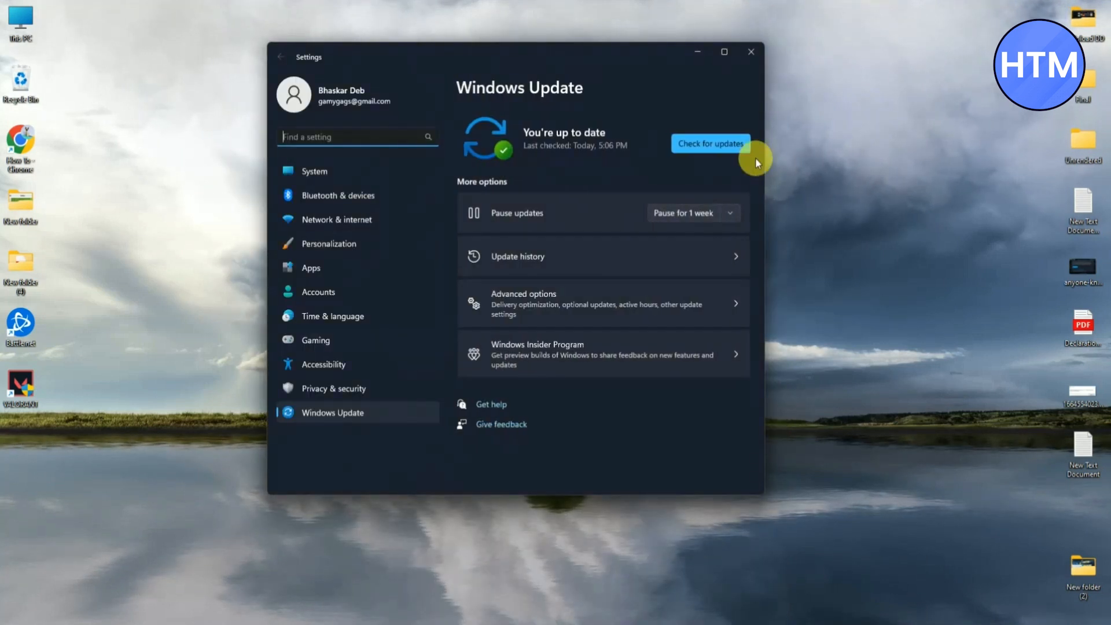
Check for updates and start installing the three updates found.
left_click(709, 144)
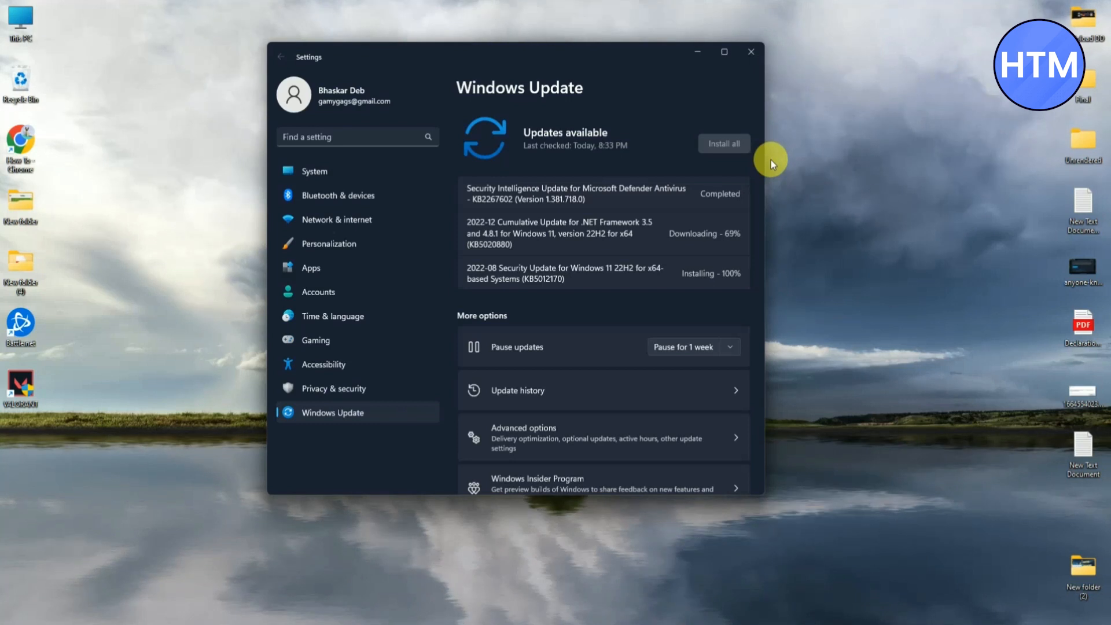
left_click(751, 51)
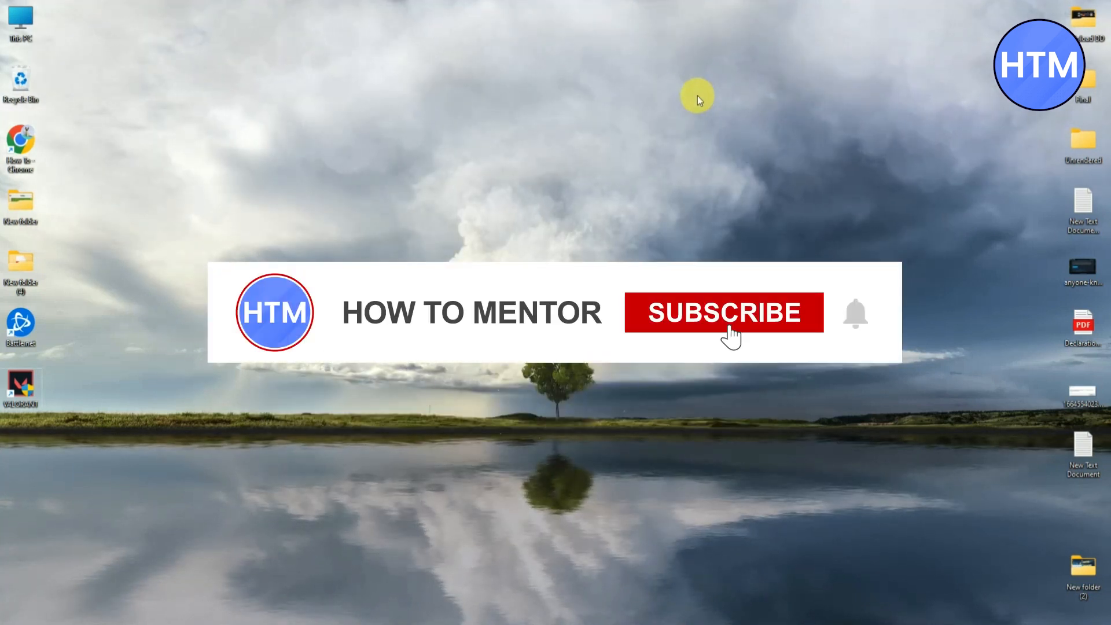
left_click(722, 313)
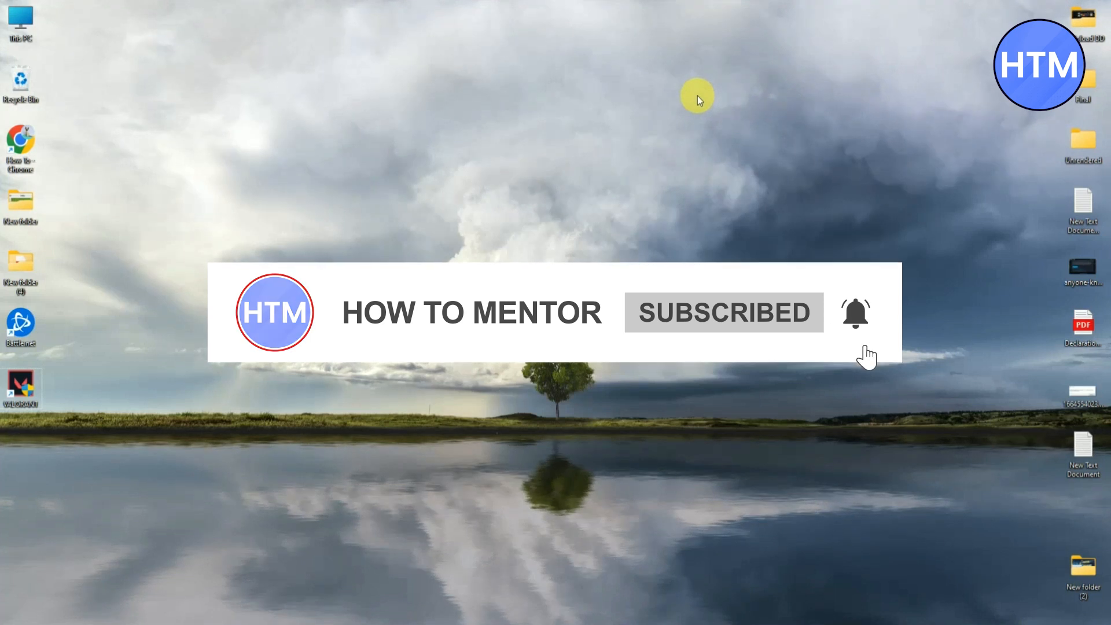